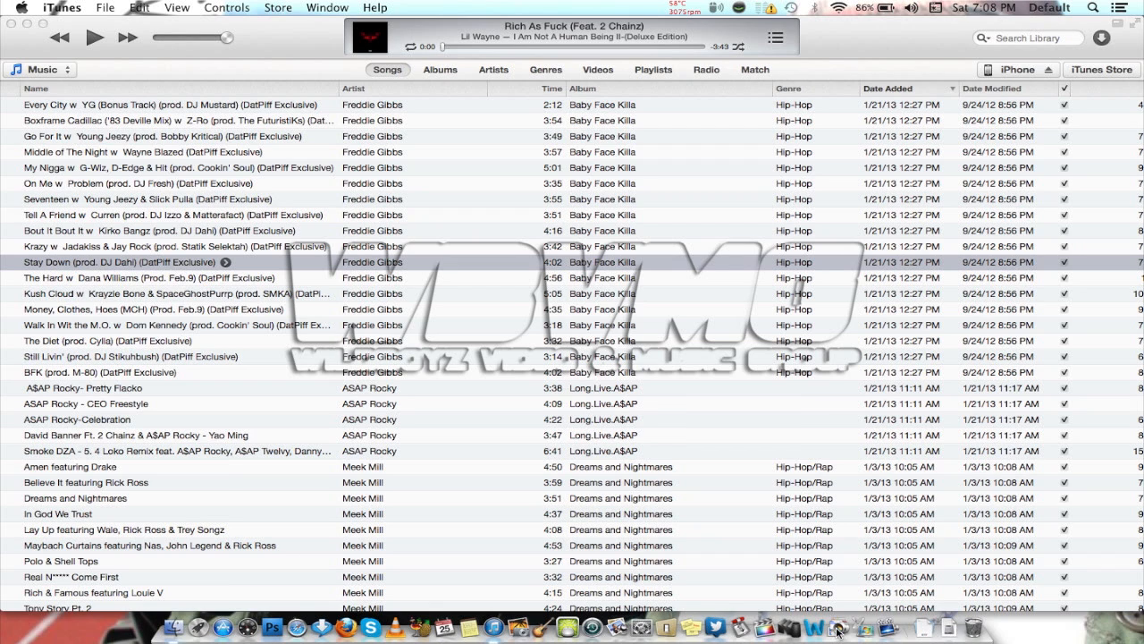
mouse_move(611, 294)
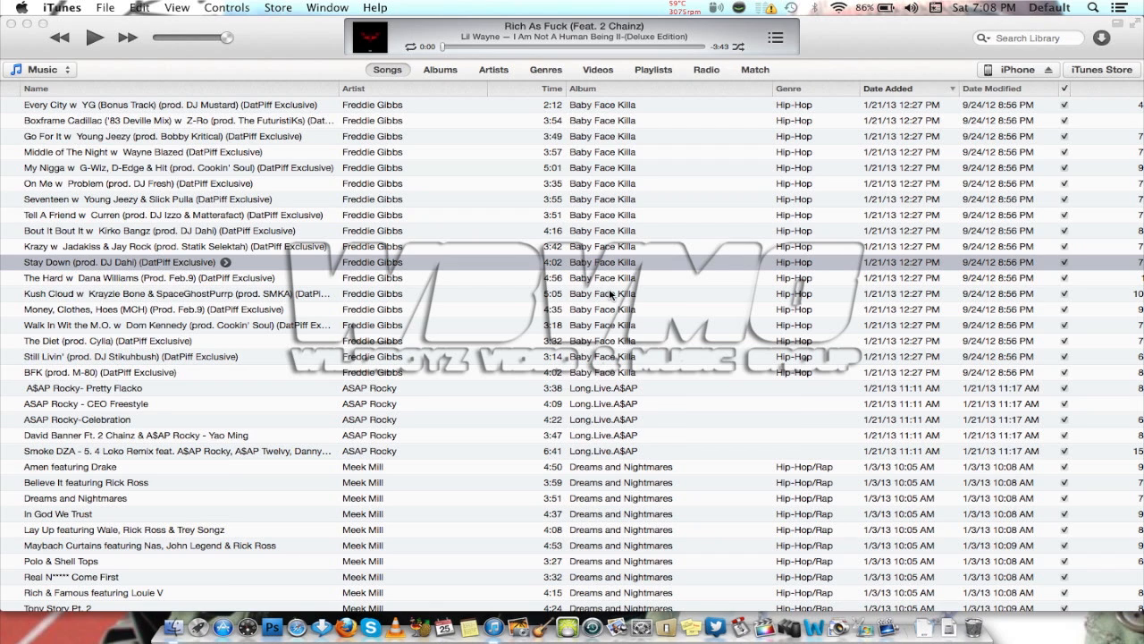
mouse_move(329, 44)
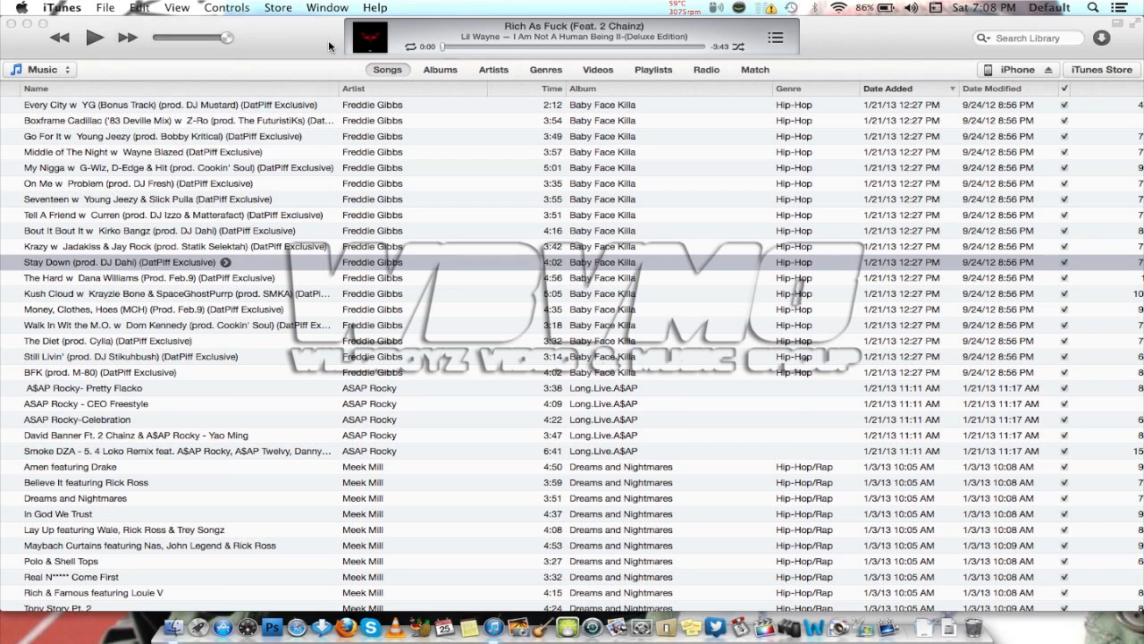
Show the status bar from the View menu
left_click(176, 7)
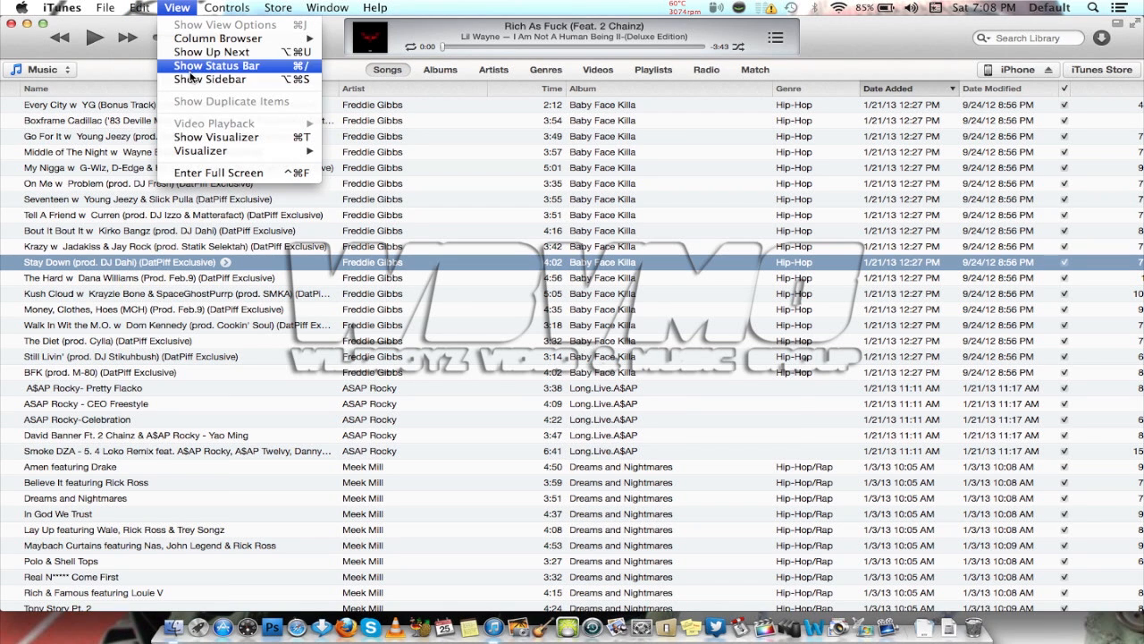
left_click(209, 78)
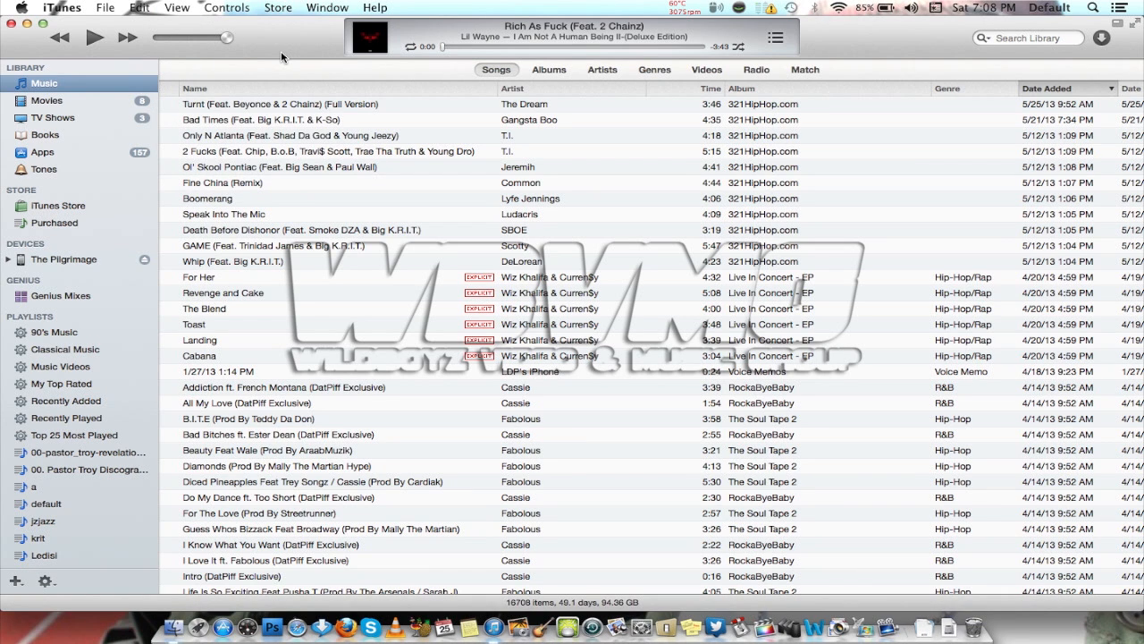
Open The Pilgrimage's summary options and expand its content categories in the sidebar
left_click(63, 259)
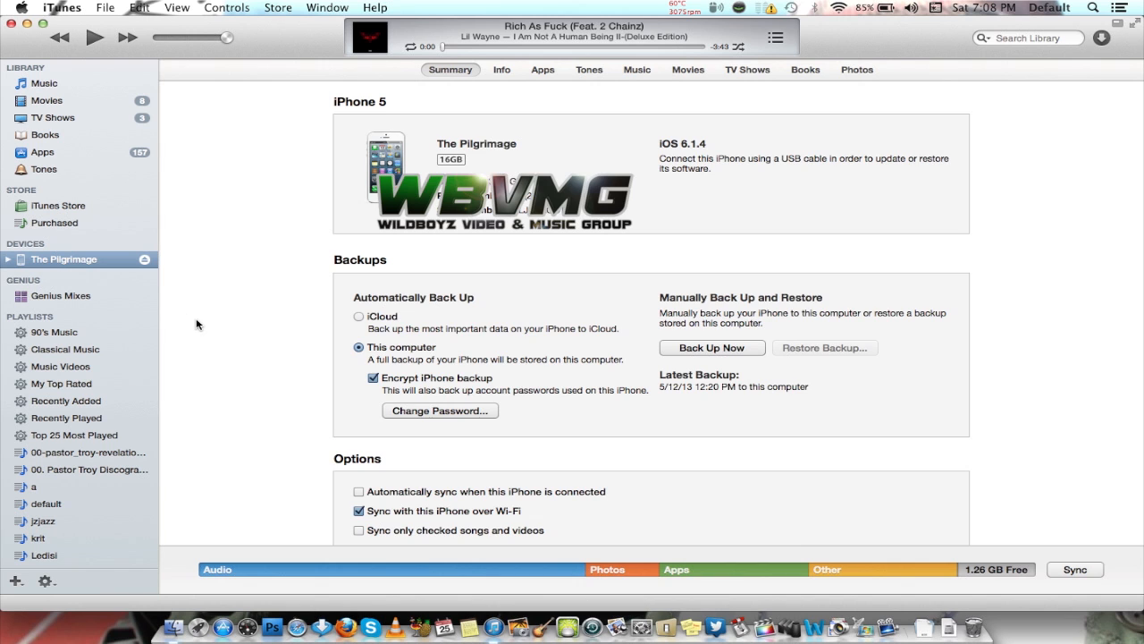
scroll("down", 3)
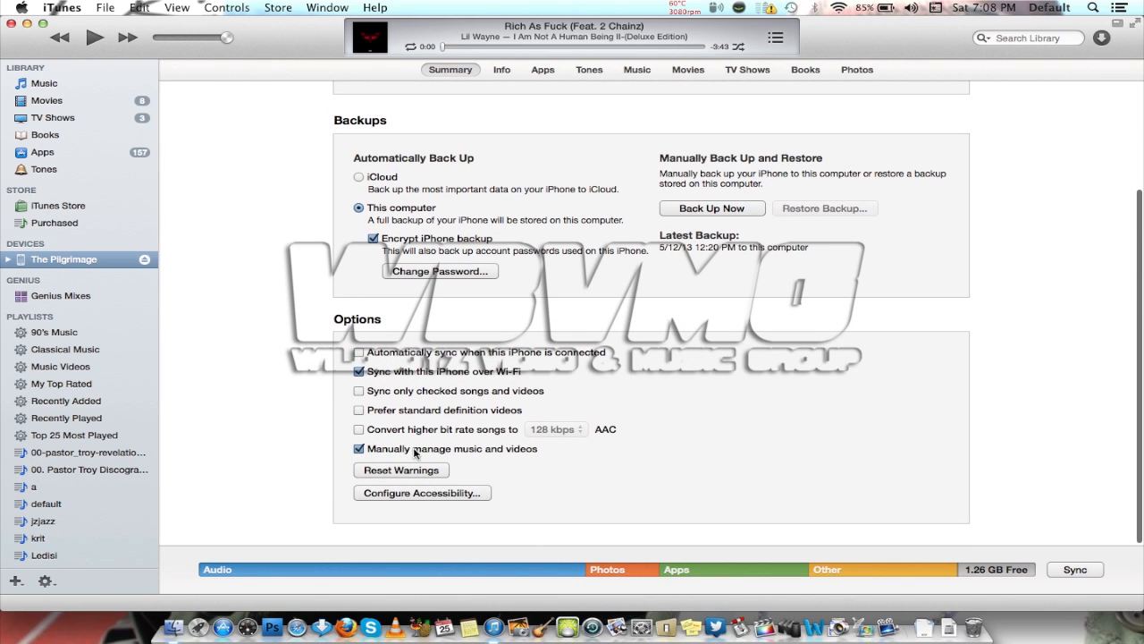
mouse_move(562, 482)
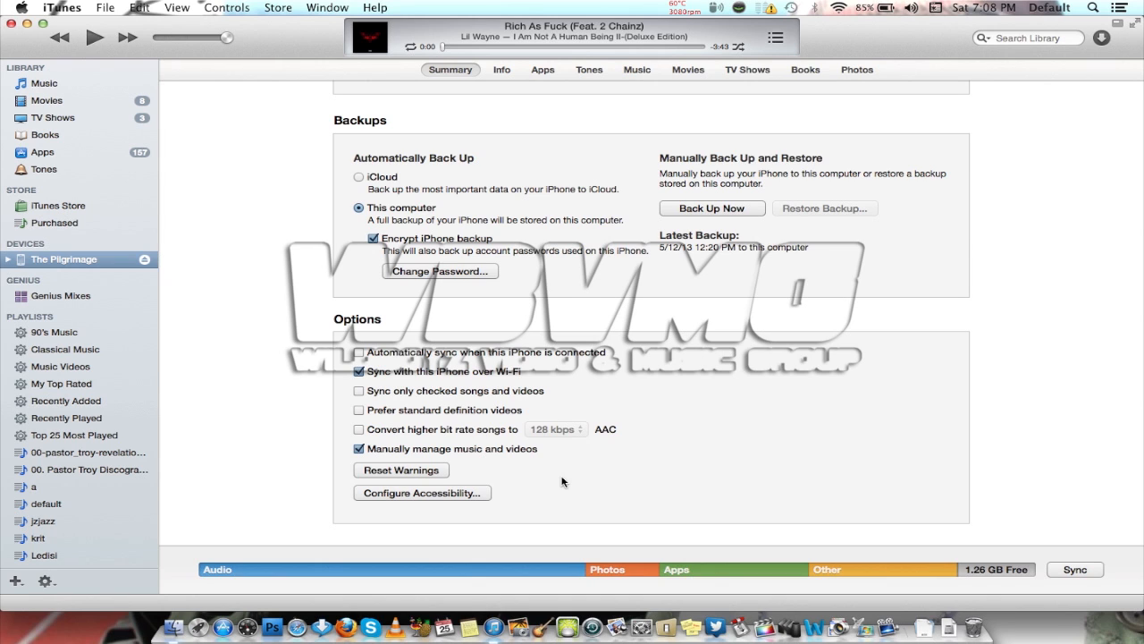
mouse_move(300, 422)
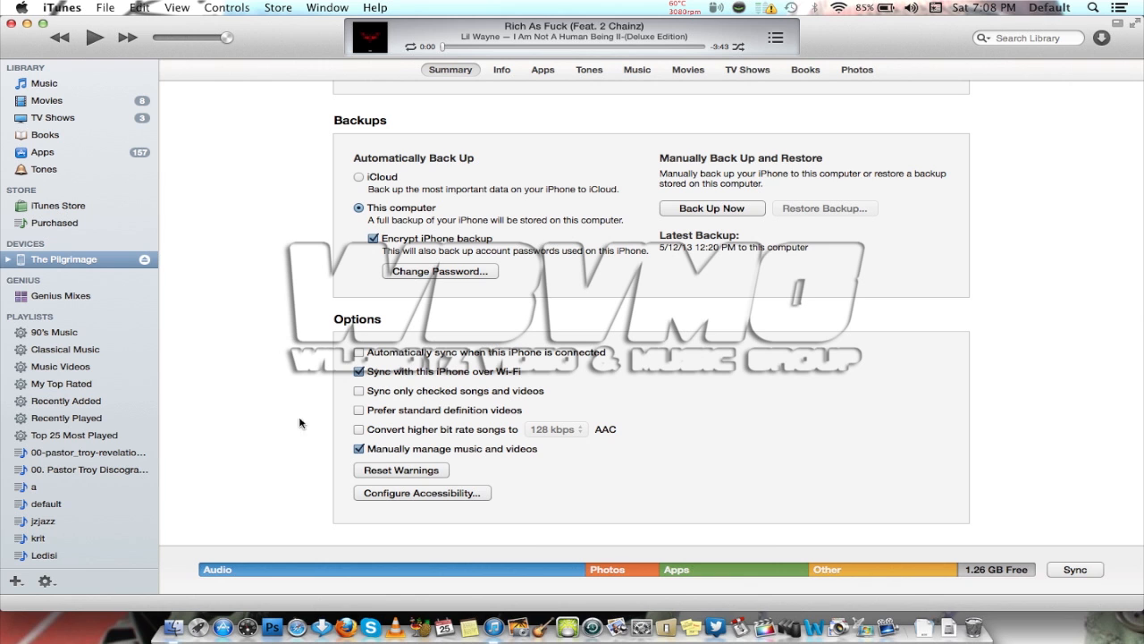
left_click(7, 260)
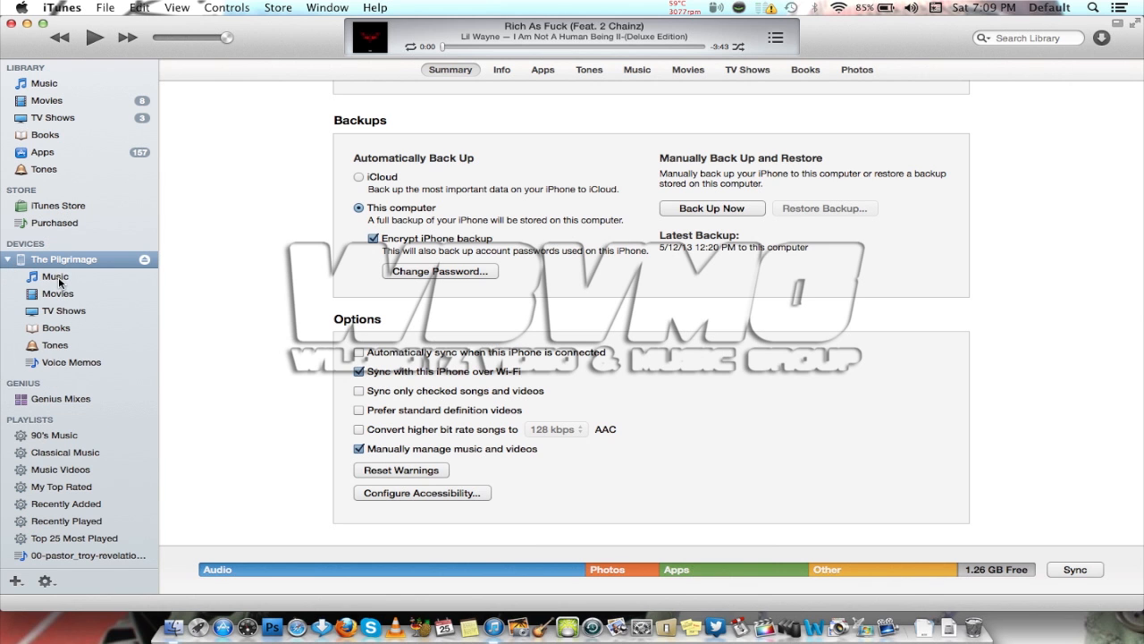
Show the iPhone's 1008 songs and keep Autofill From set to Music
left_click(55, 276)
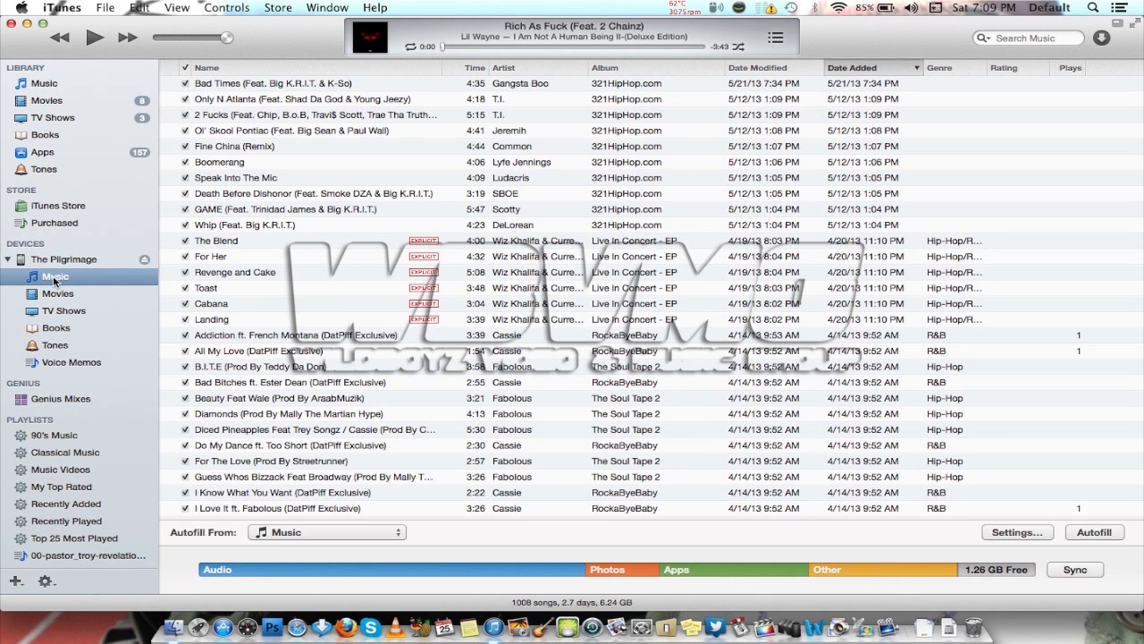
mouse_move(429, 545)
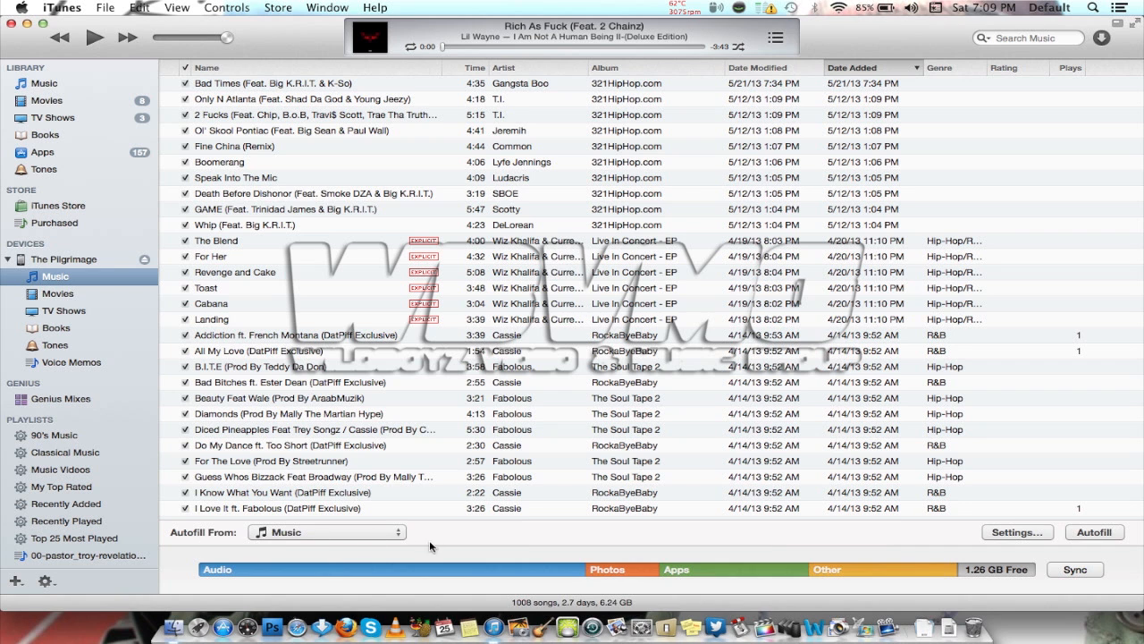
scroll("down", 3)
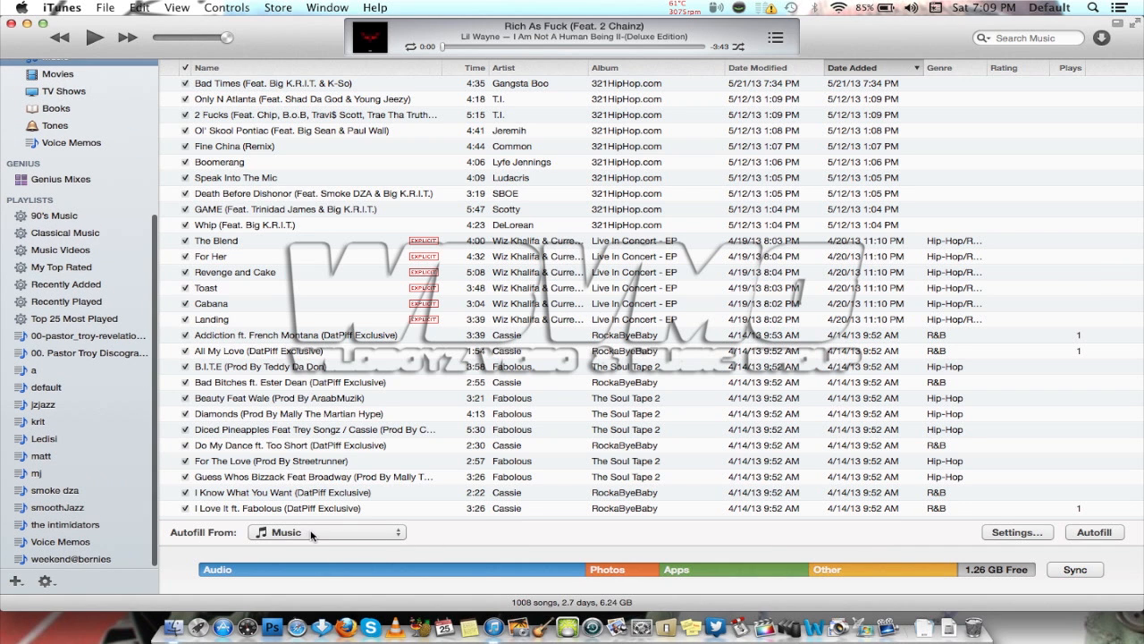
left_click(326, 531)
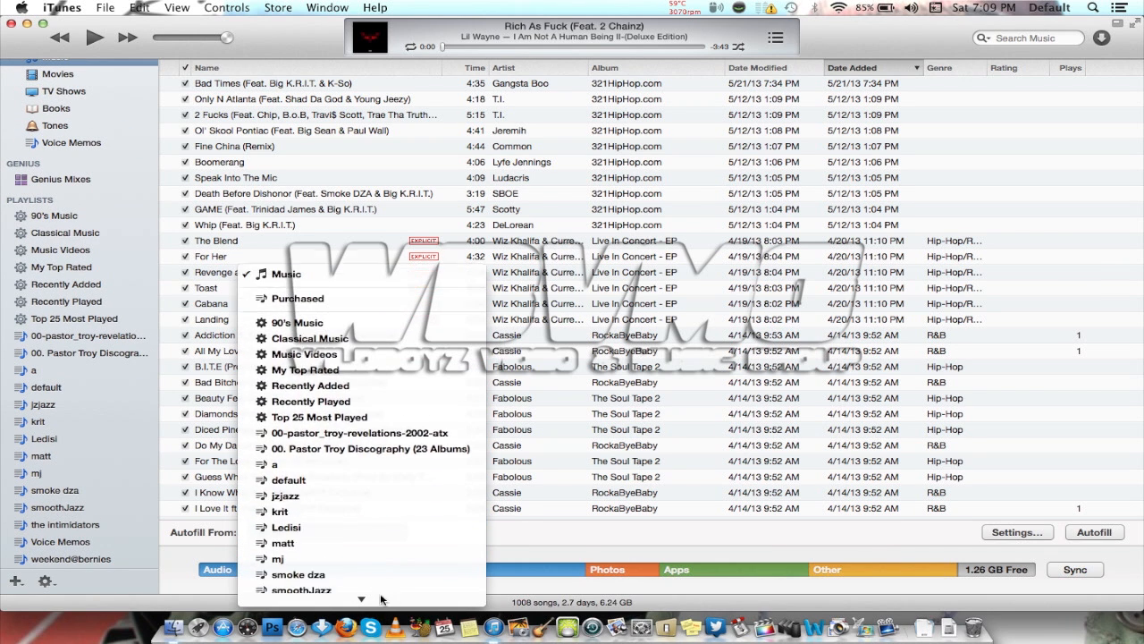
left_click(284, 273)
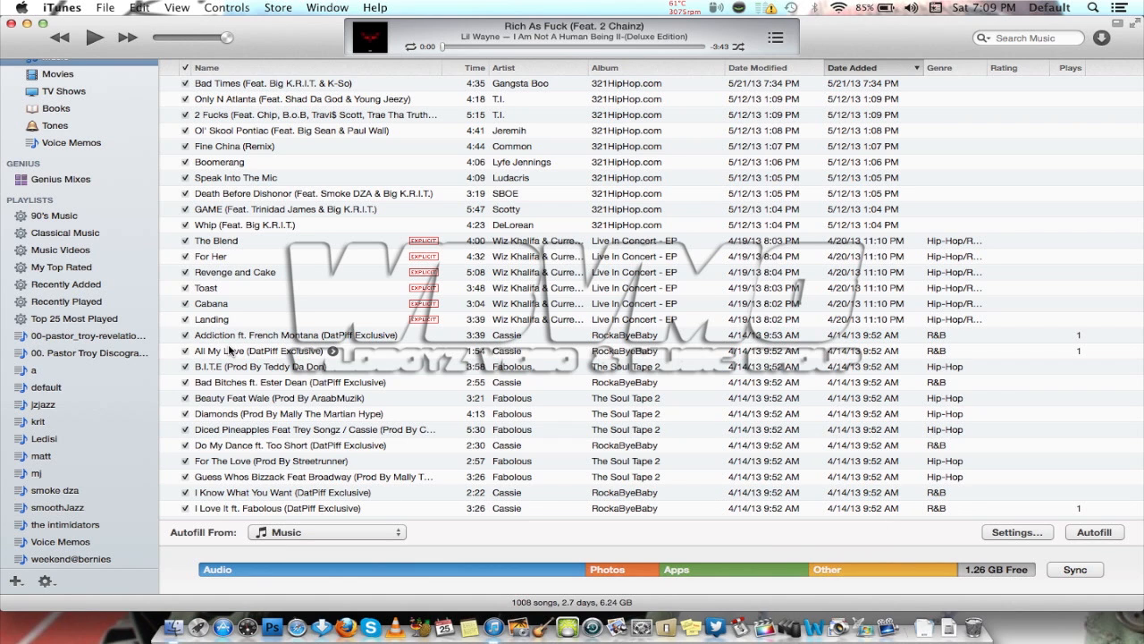